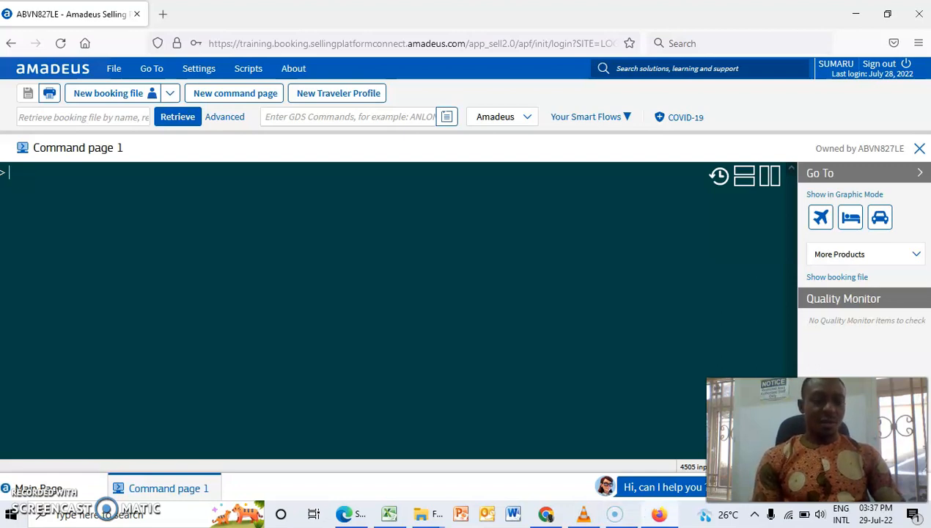
- Enter the availability request AN22SEPLOSDXB/AEK for Emirates Lagos to Dubai on 22 September
{"action": "type", "text": "AN"}
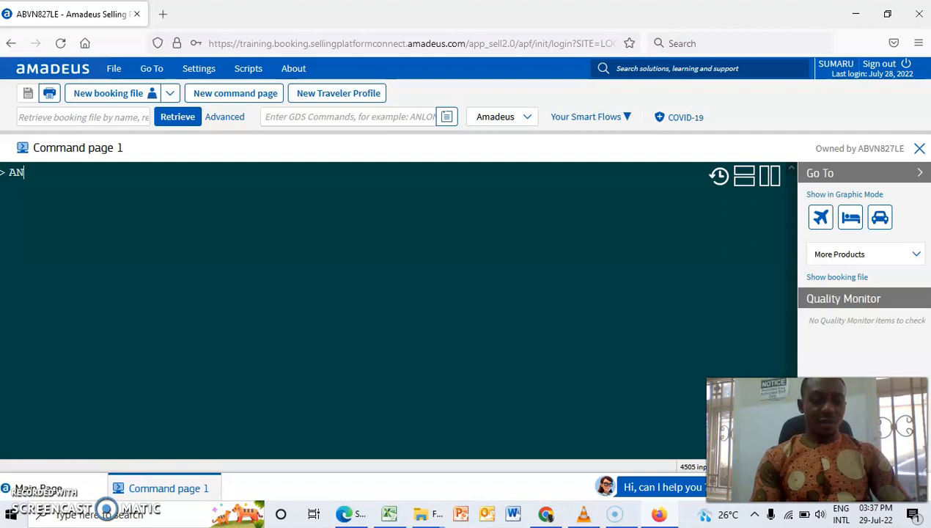
{"action": "type", "text": "22"}
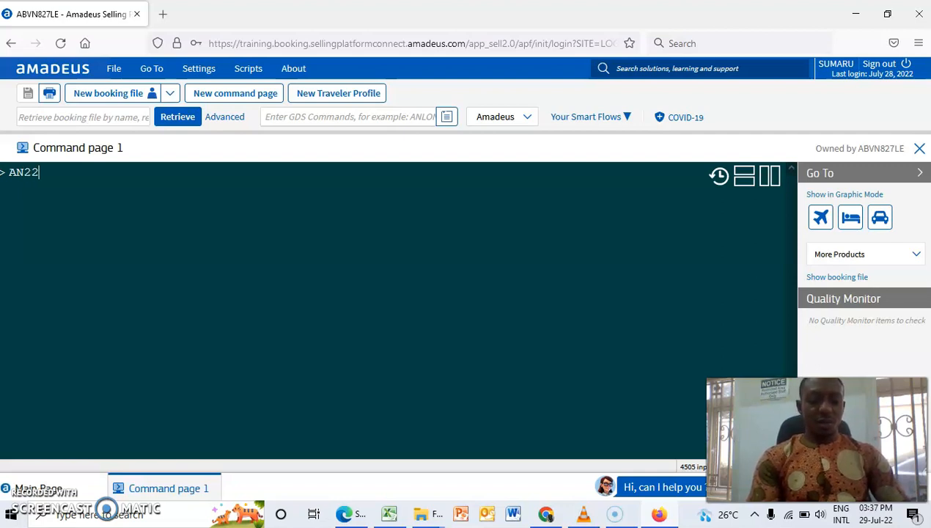
{"action": "type", "text": "SEP"}
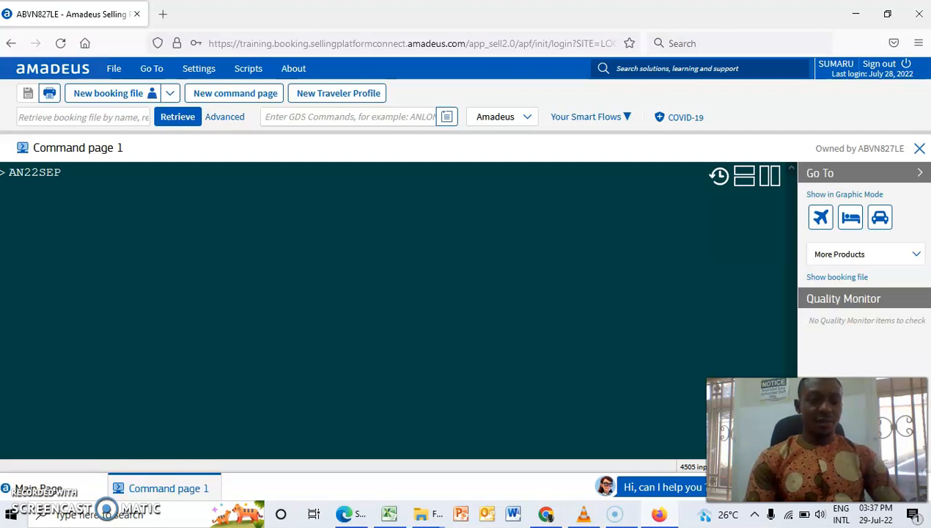
{"action": "type", "text": "LOS"}
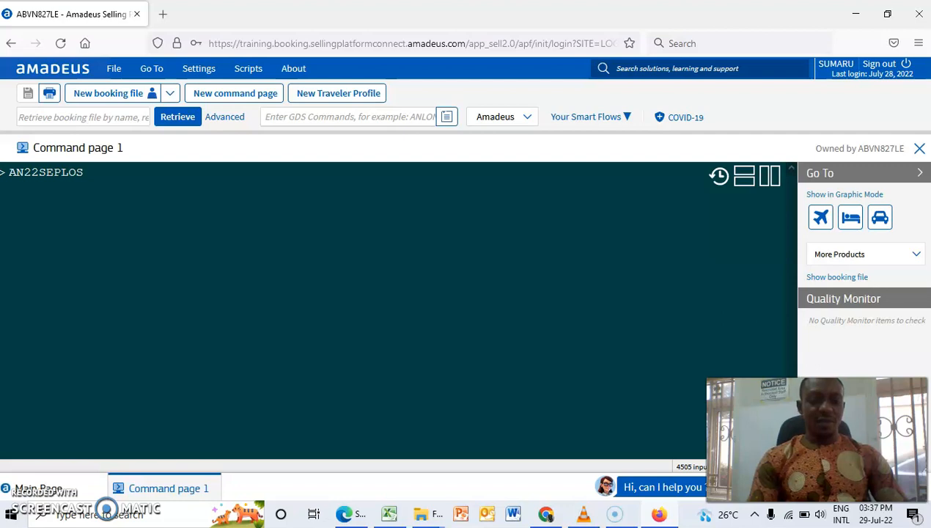
{"action": "type", "text": "DXB"}
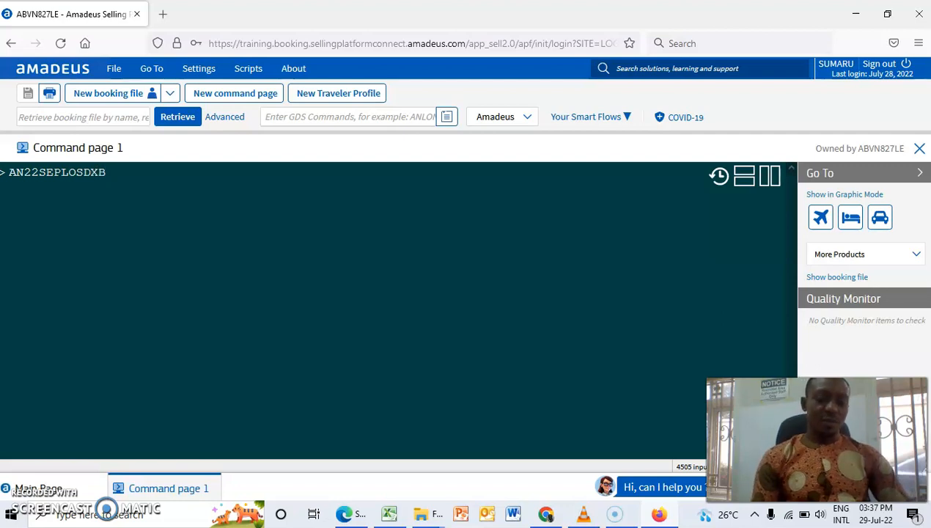
{"action": "type", "text": "/"}
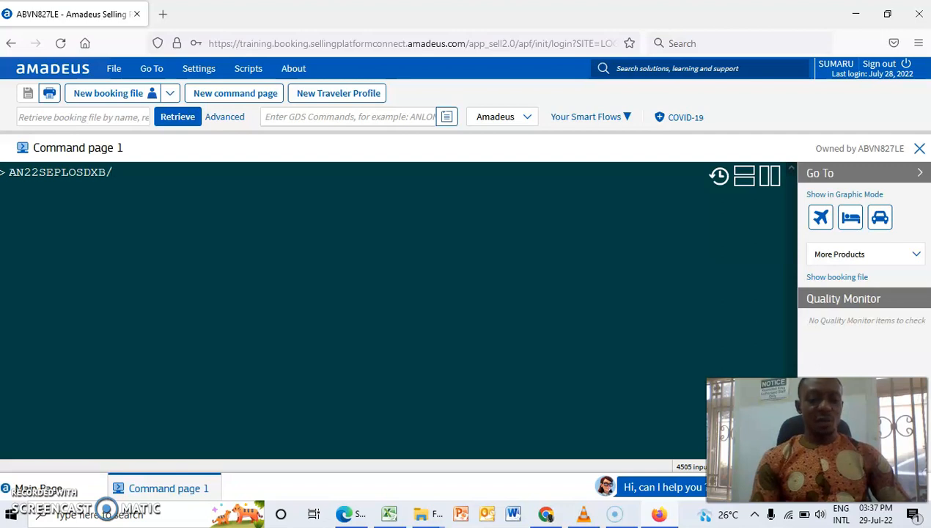
{"action": "type", "text": "AEK"}
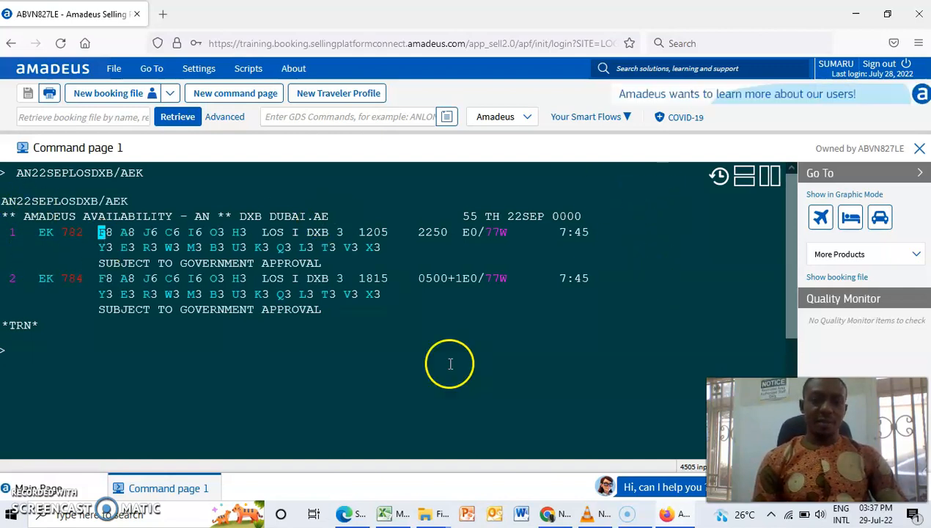
{"action": "mouse_move", "coordinate": [11, 245]}
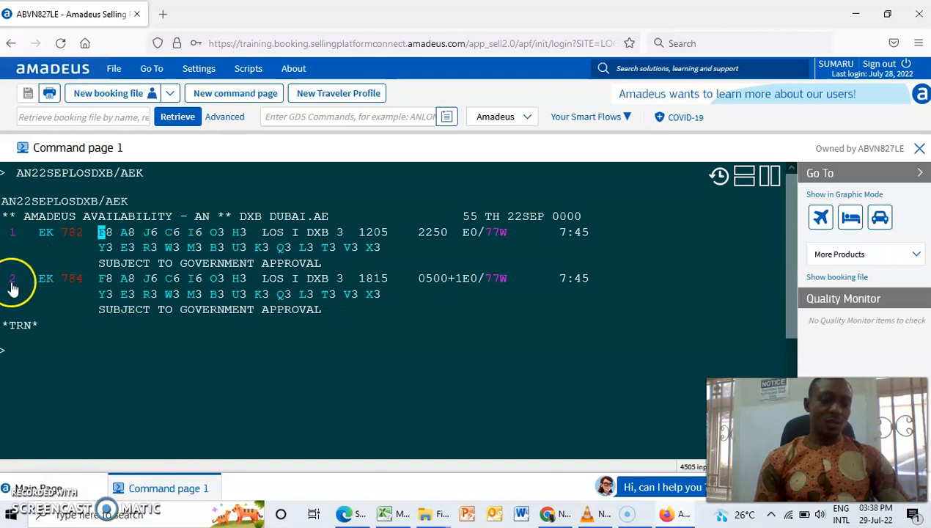
{"action": "mouse_move", "coordinate": [66, 233]}
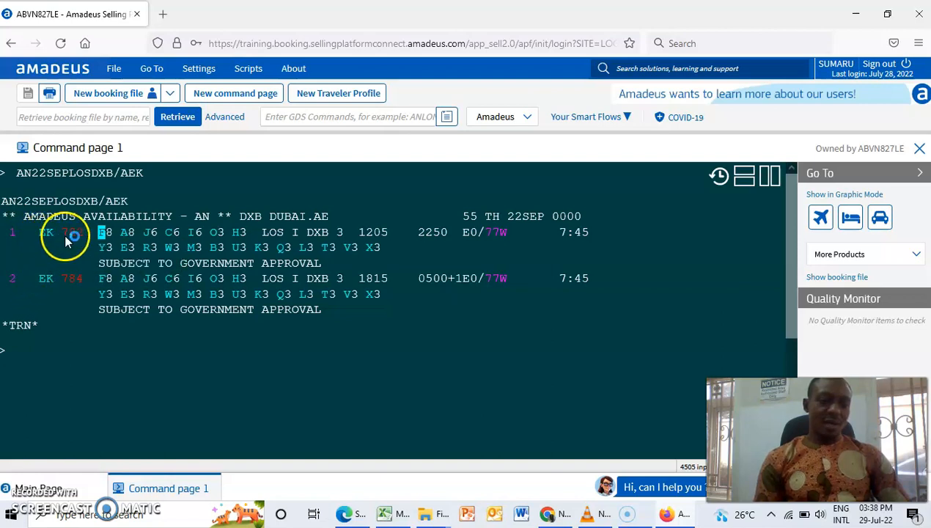
- Review the returned Emirates flights EK 782 (1205) and EK 784 (1815) with class seats
{"action": "left_click", "coordinate": [70, 232]}
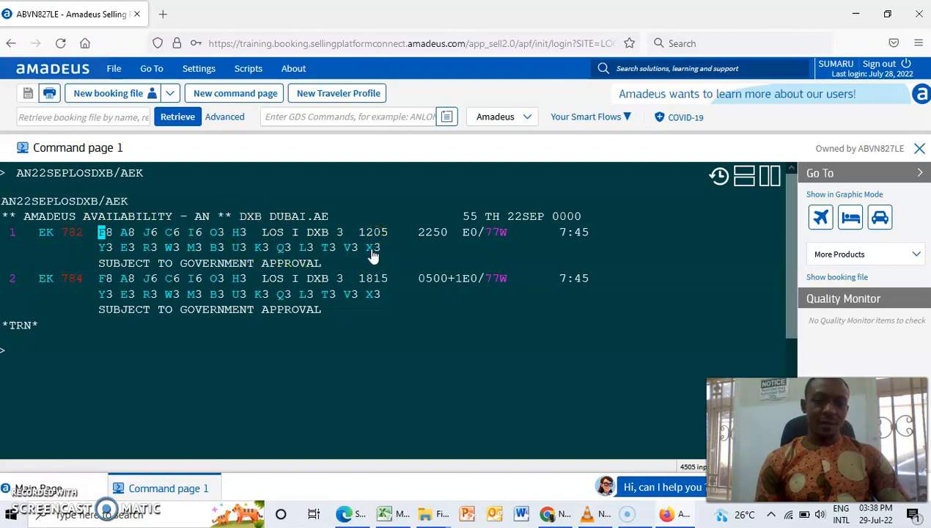
{"action": "mouse_move", "coordinate": [273, 232]}
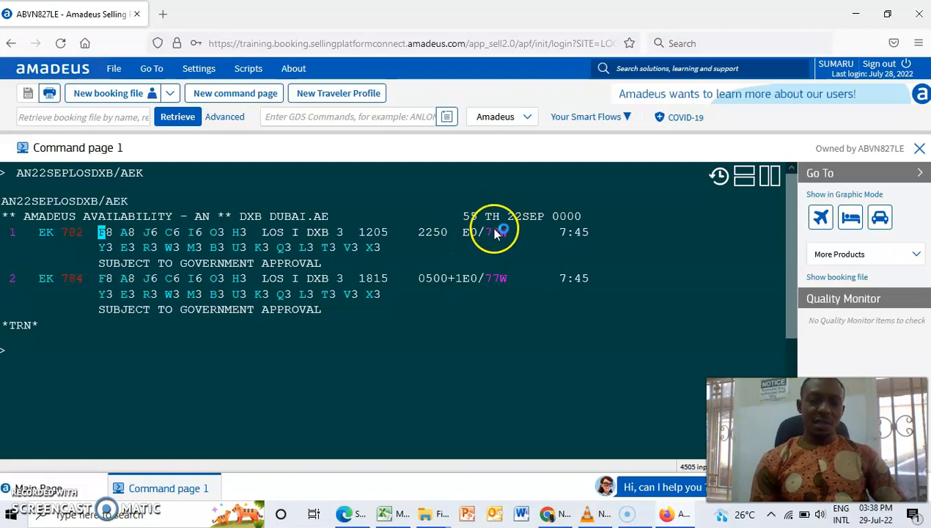
{"action": "mouse_move", "coordinate": [496, 232]}
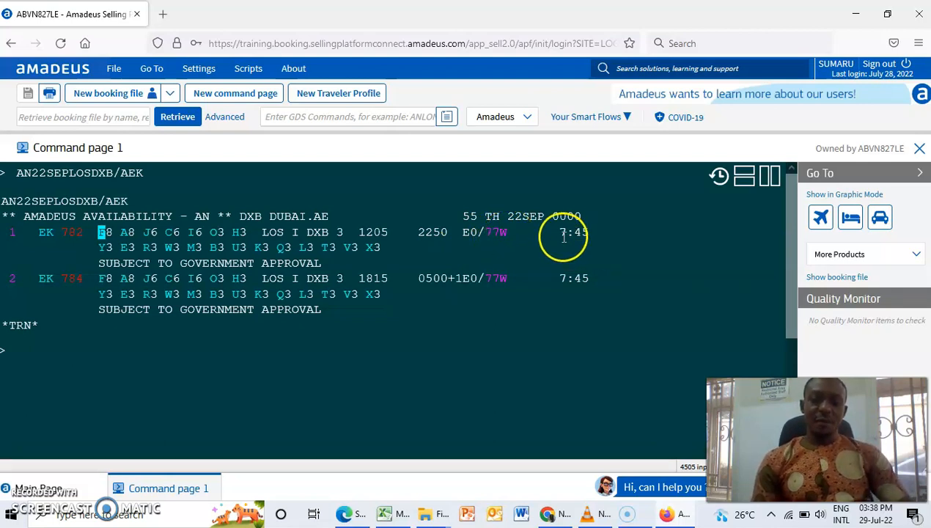
{"action": "mouse_move", "coordinate": [552, 236]}
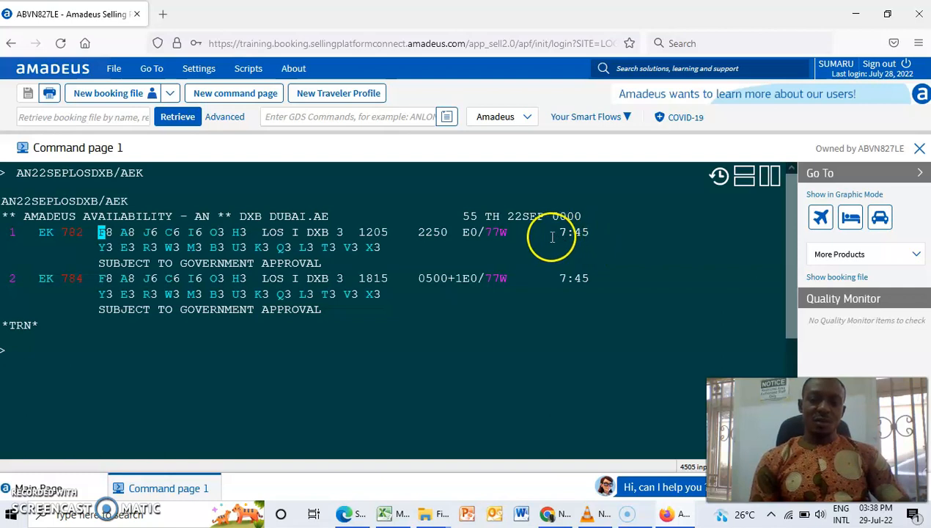
{"action": "mouse_move", "coordinate": [597, 233]}
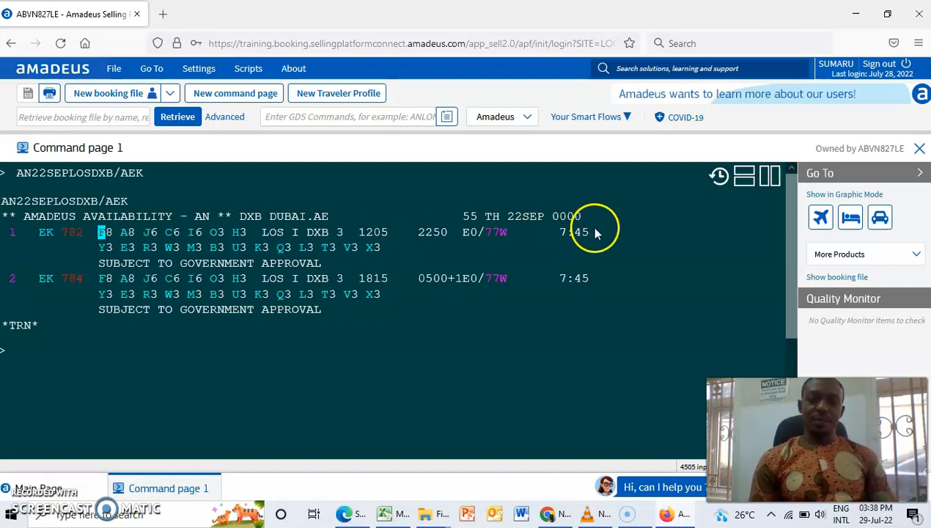
{"action": "mouse_move", "coordinate": [569, 233]}
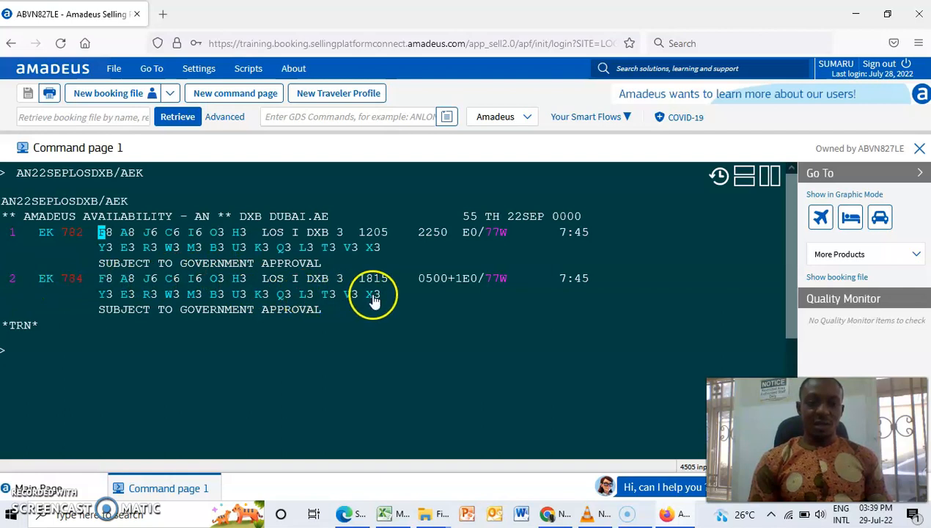
{"action": "mouse_move", "coordinate": [453, 267]}
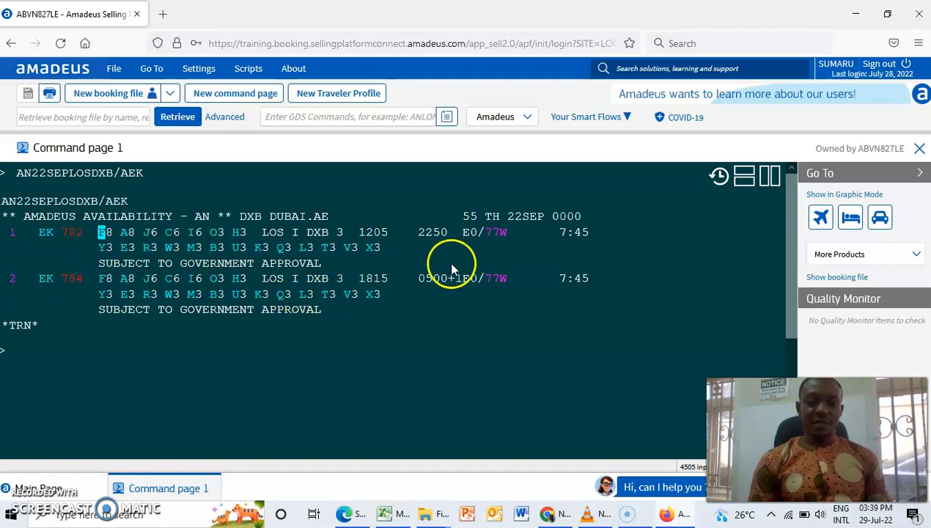
{"action": "mouse_move", "coordinate": [449, 315]}
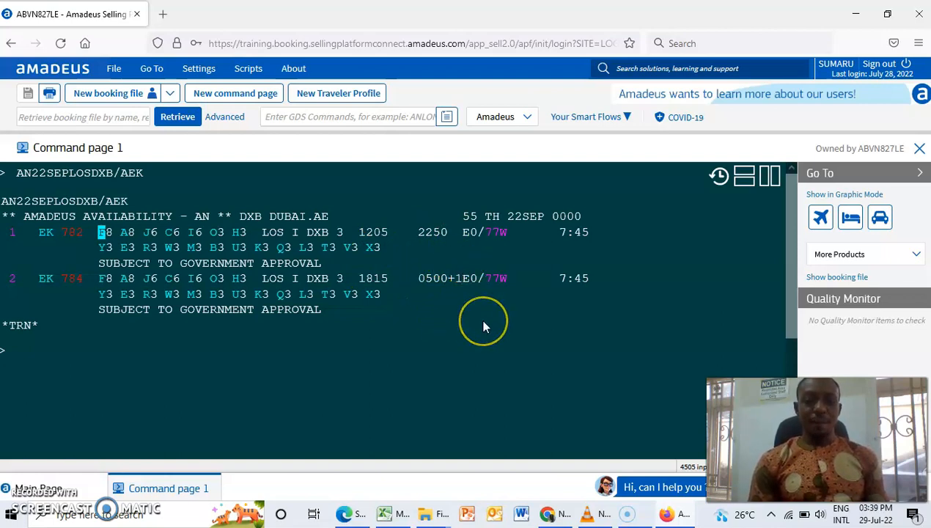
{"action": "mouse_move", "coordinate": [564, 299]}
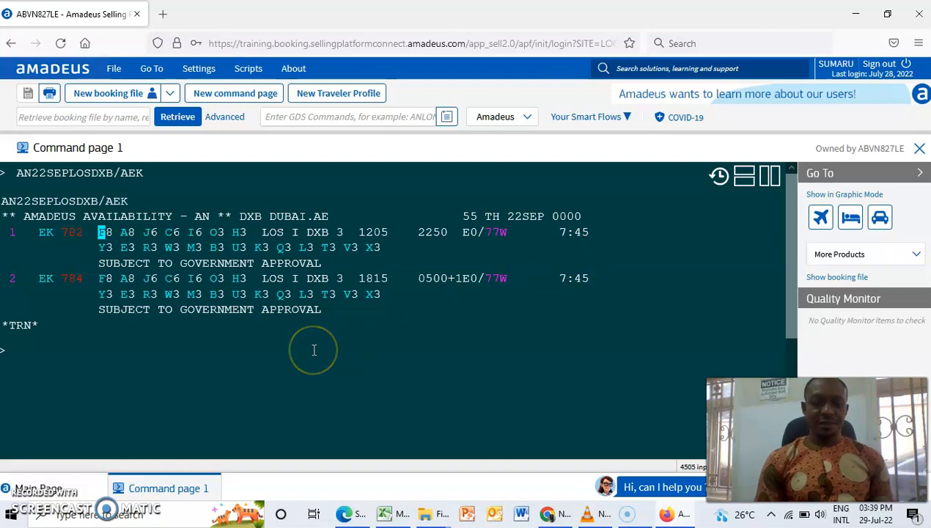
{"action": "mouse_move", "coordinate": [170, 360]}
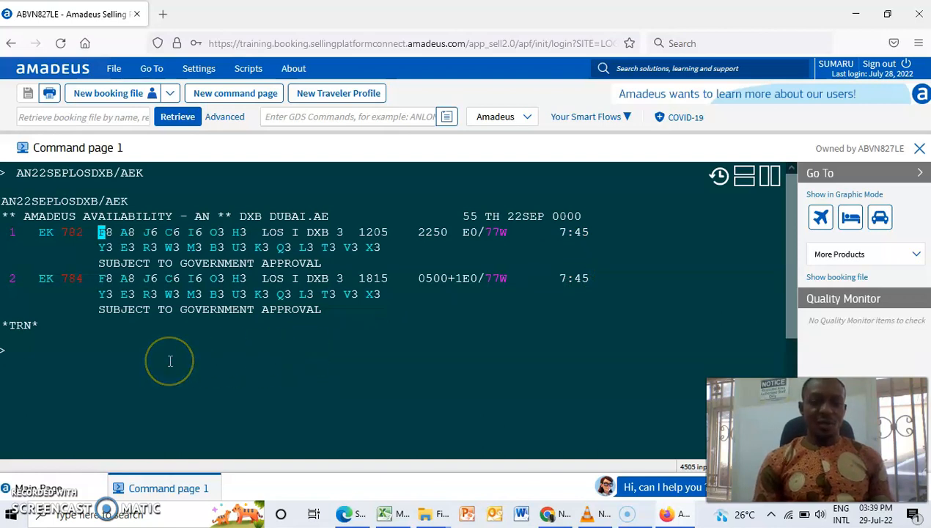
{"action": "mouse_move", "coordinate": [169, 360]}
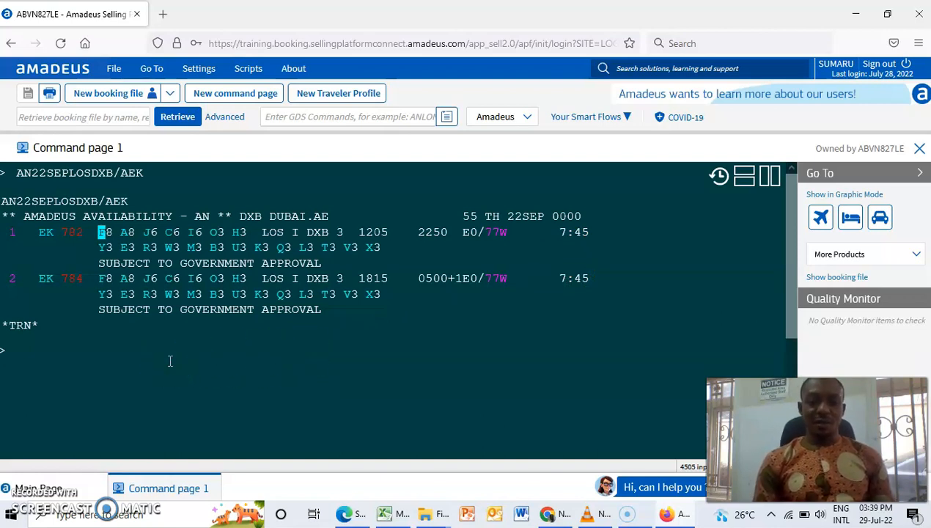